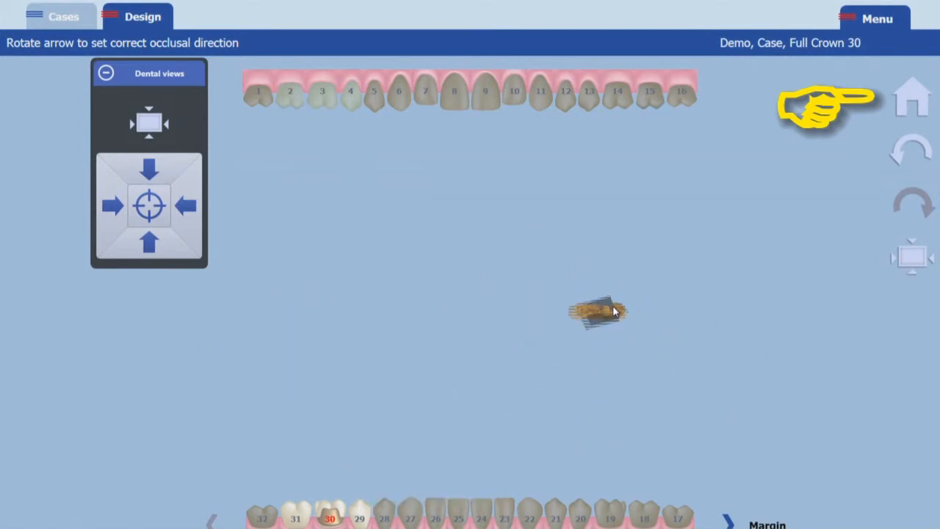
pyautogui.moveTo(912, 257)
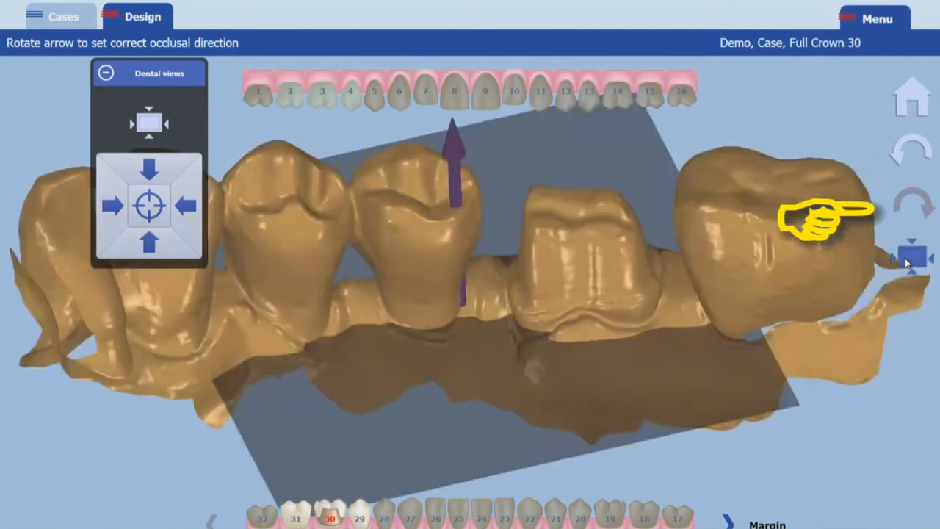
pyautogui.click(913, 259)
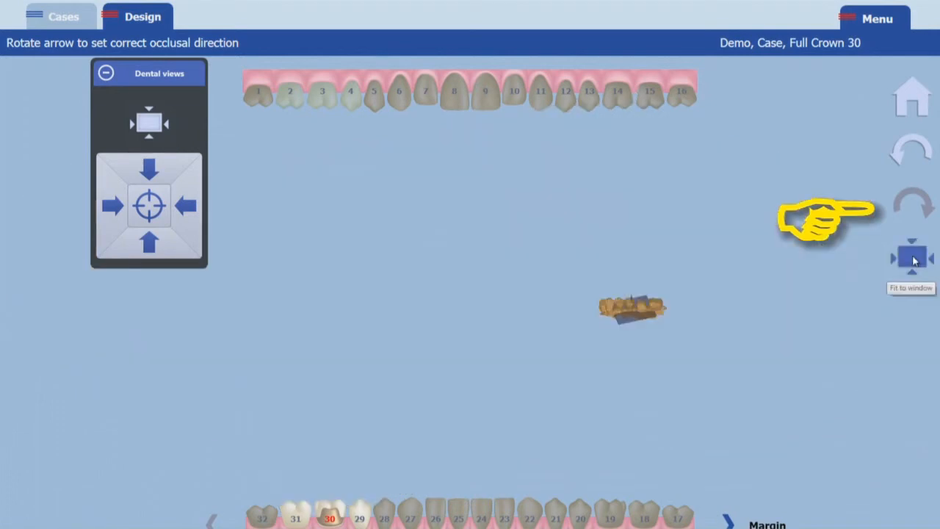